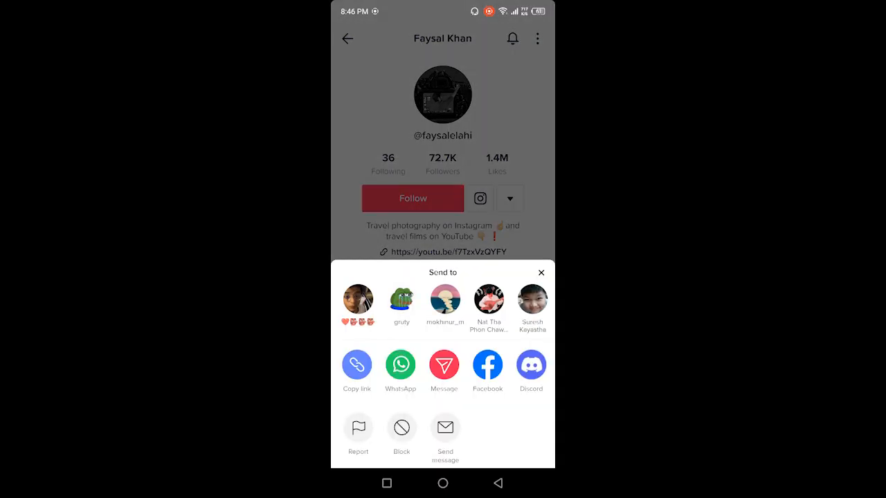
- Block the travel photography creator from their profile's share sheet and confirm
click(402, 427)
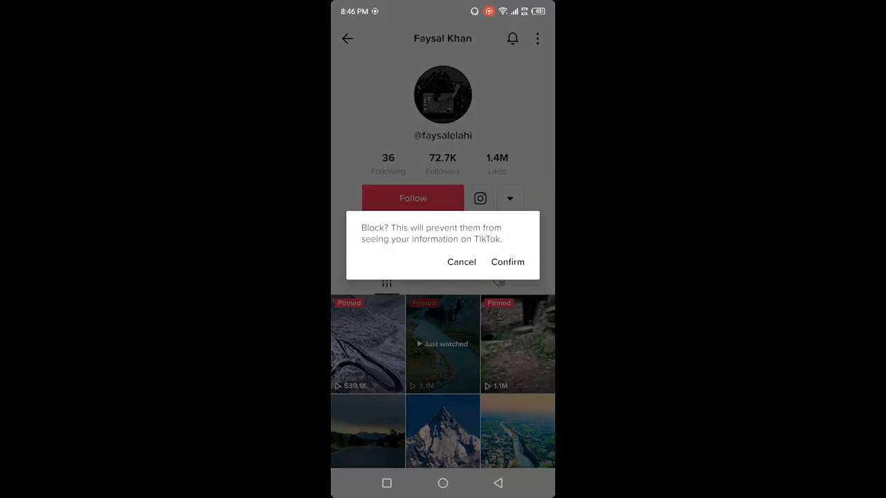
click(461, 262)
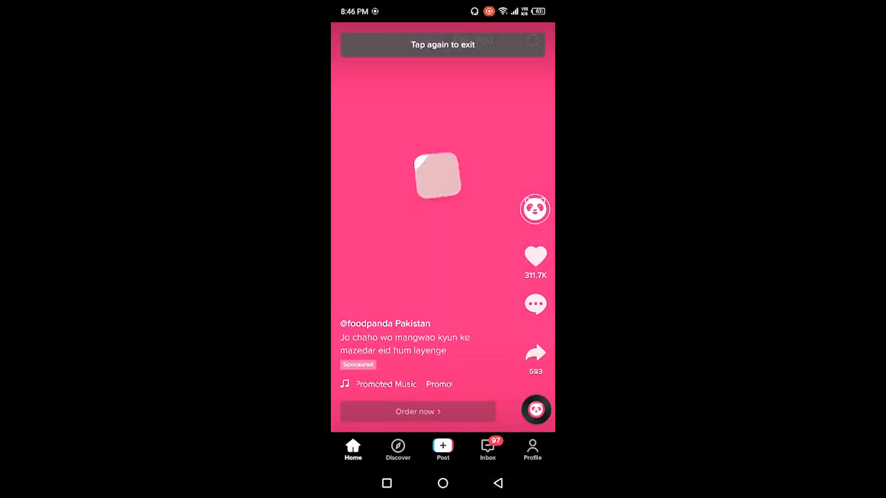
- From your profile menu, reach Settings and privacy > Privacy > Blocked accounts showing the blocked creator
click(532, 449)
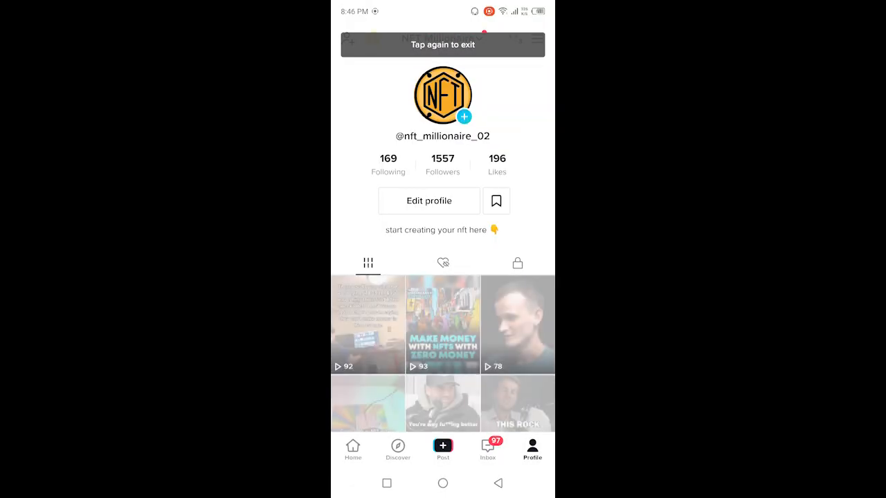
click(537, 39)
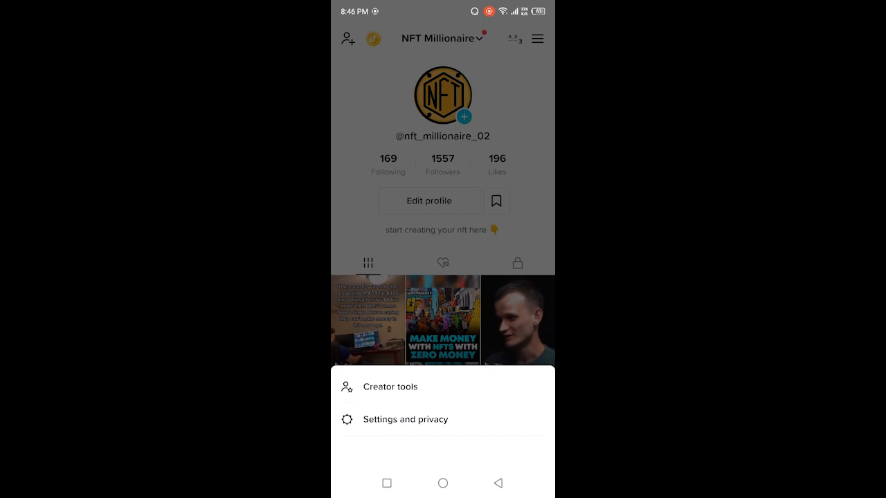
click(404, 420)
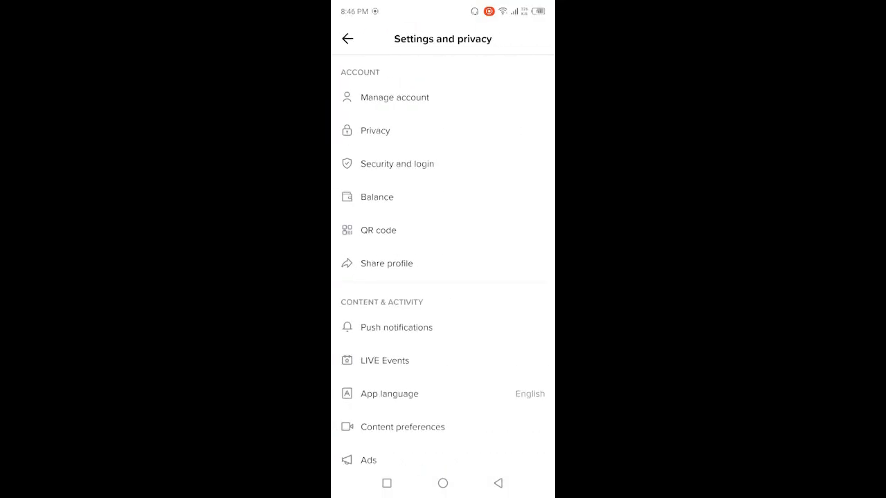
click(375, 131)
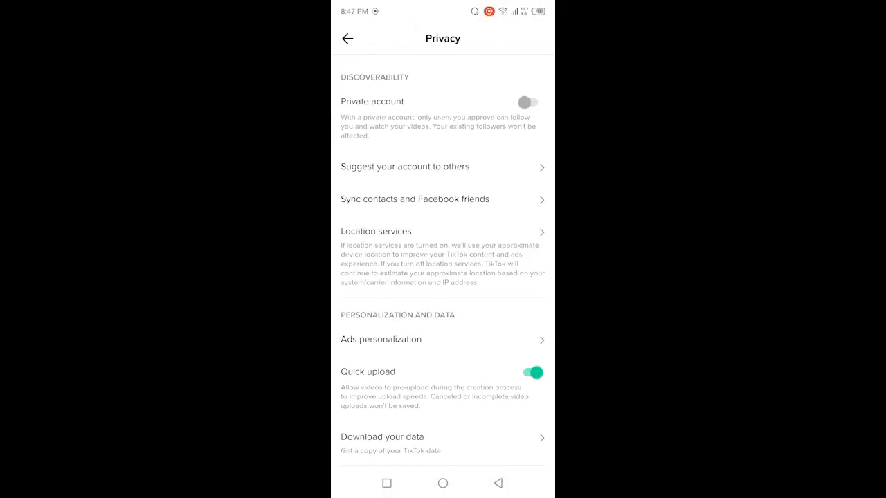
scroll(down, 3)
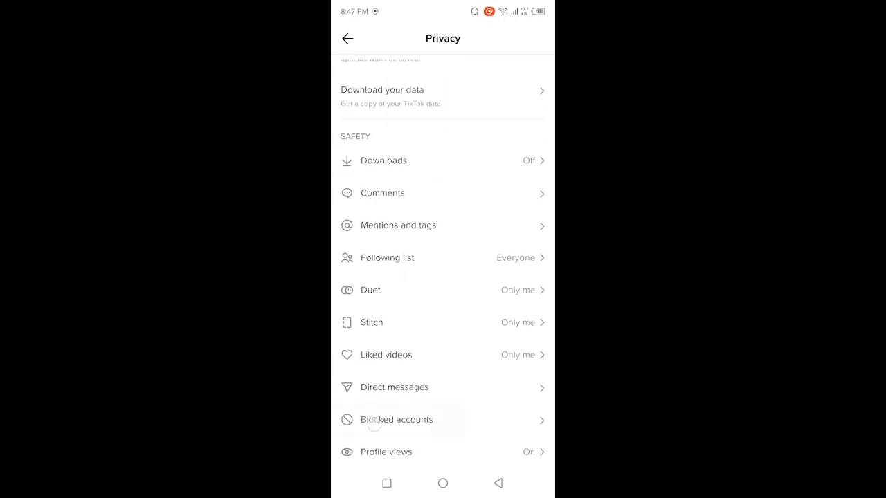
click(396, 419)
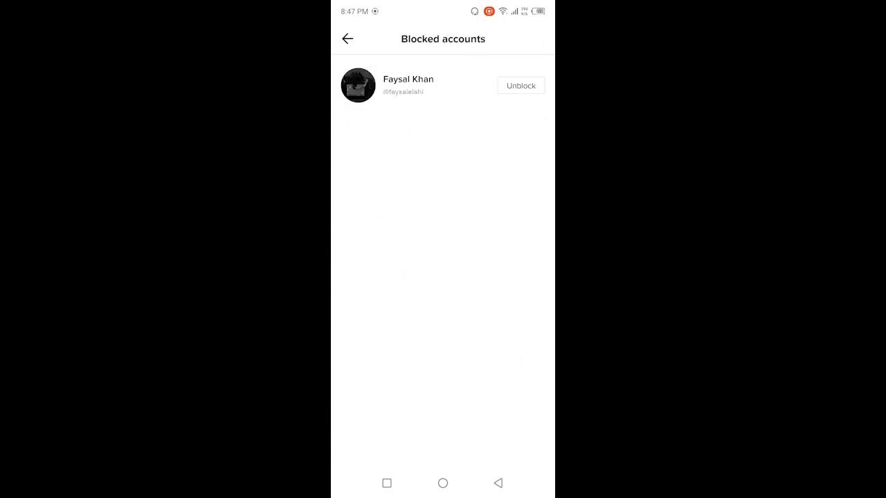